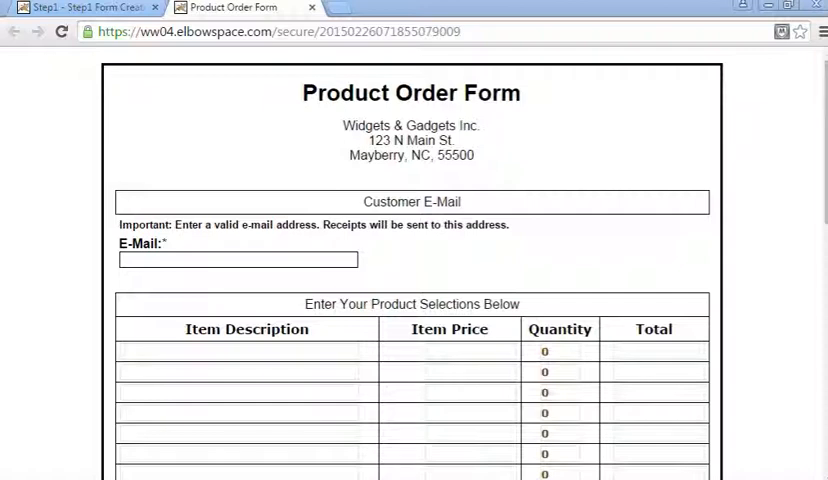
# Step: Select Medium Gadget (5cm X 5cm) at $18.95 and set its quantity to 12
pyautogui.scroll(-3)
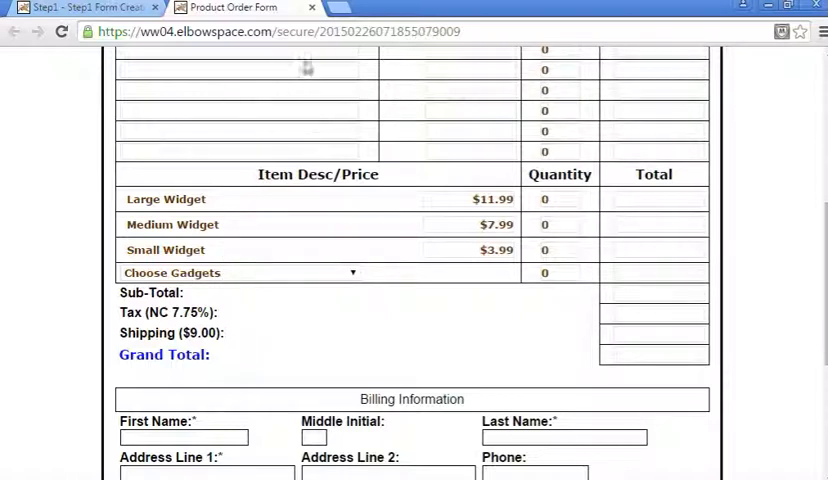
pyautogui.moveTo(490, 108)
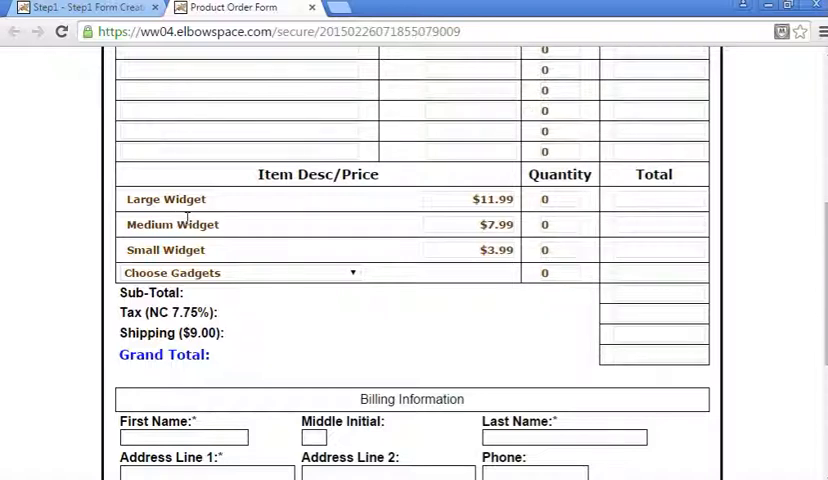
pyautogui.moveTo(218, 208)
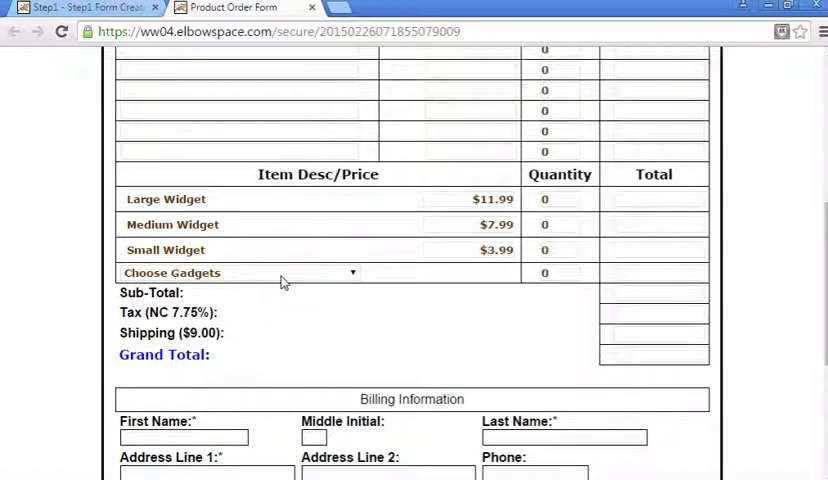
pyautogui.click(240, 272)
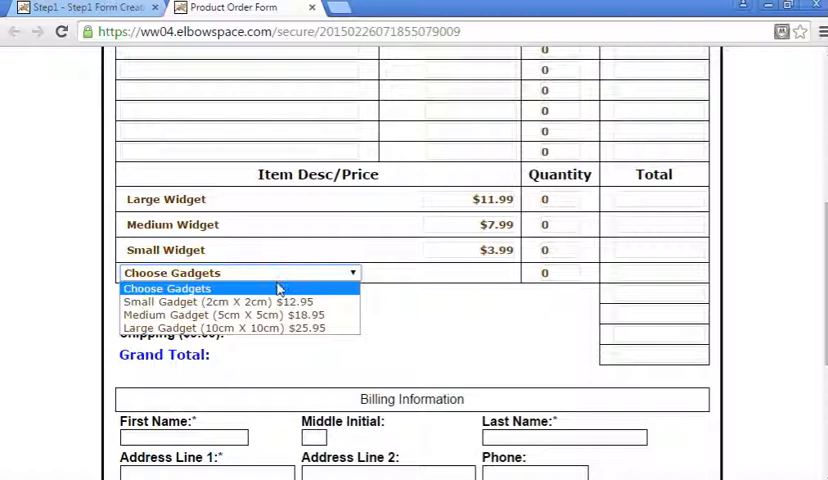
pyautogui.click(220, 314)
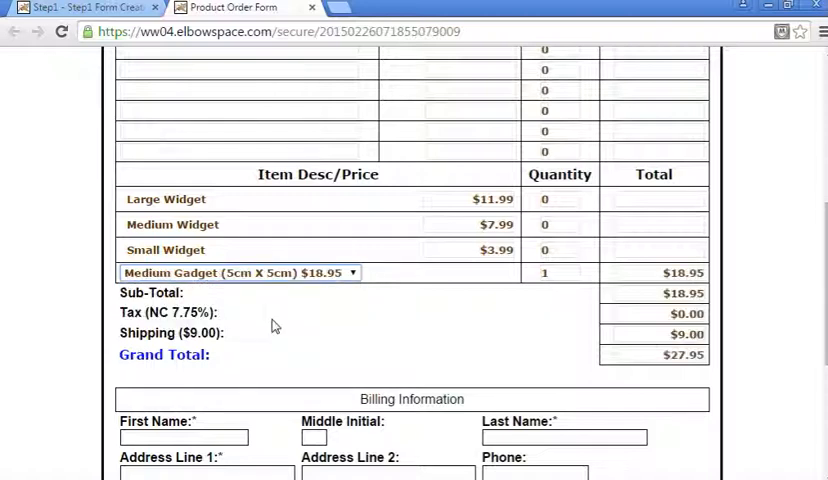
pyautogui.moveTo(620, 287)
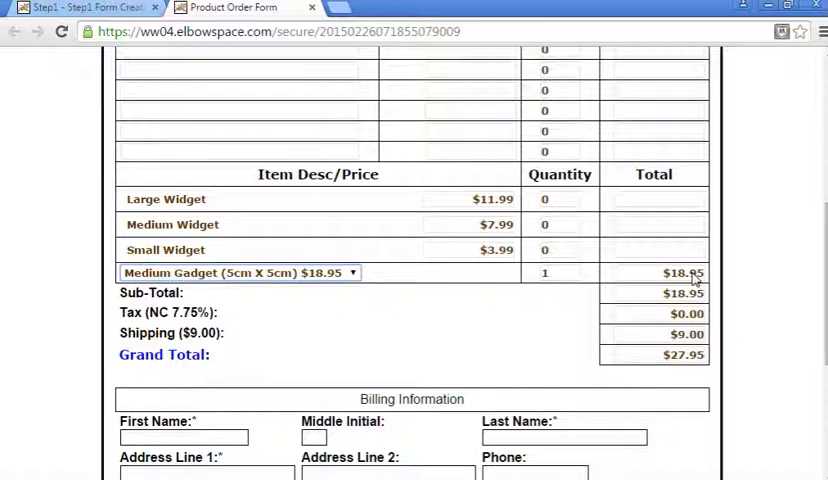
pyautogui.click(559, 272)
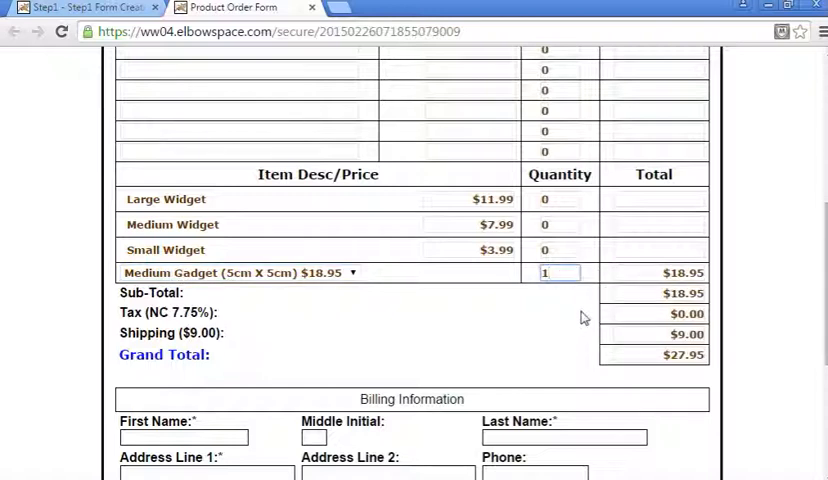
pyautogui.write('12')
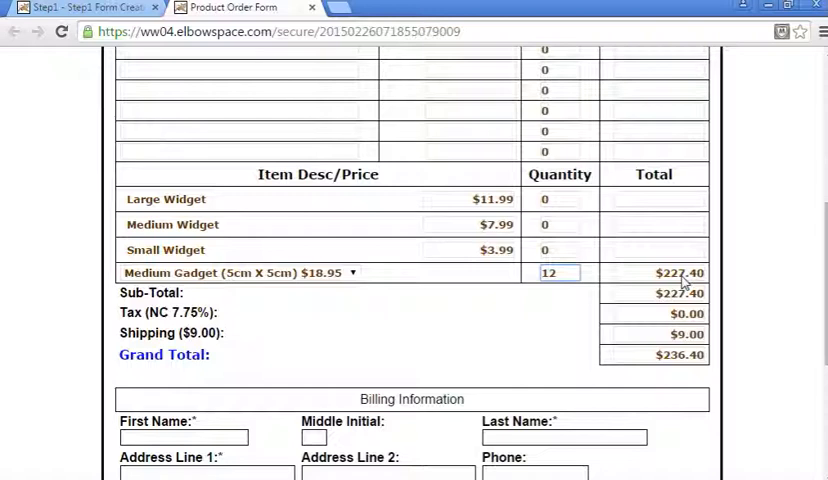
pyautogui.moveTo(476, 298)
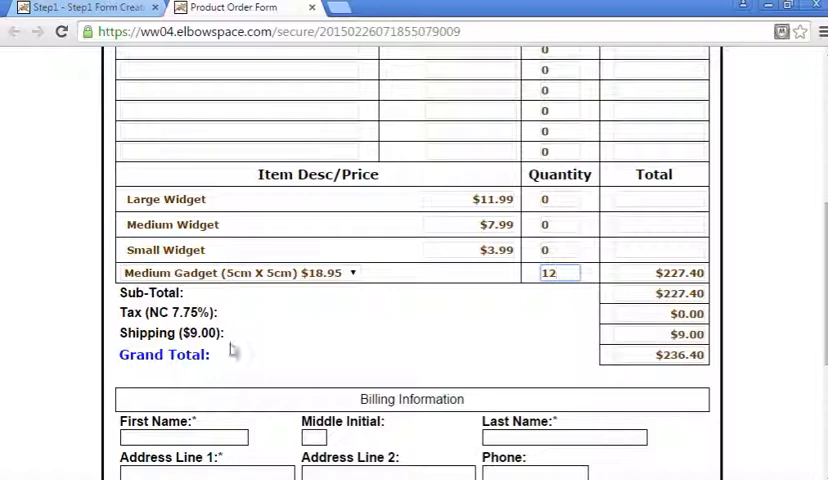
pyautogui.moveTo(225, 339)
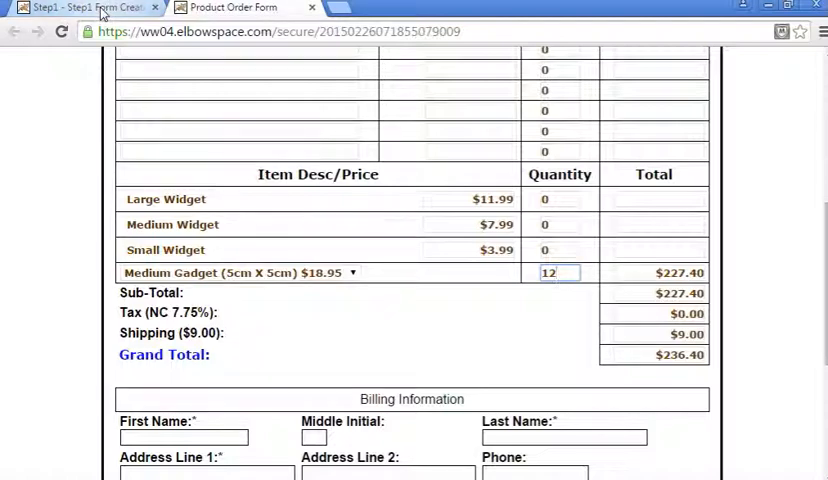
# Step: In the Form Editor, delete the Product FreeForm rows and a widget checkbox line
pyautogui.click(230, 8)
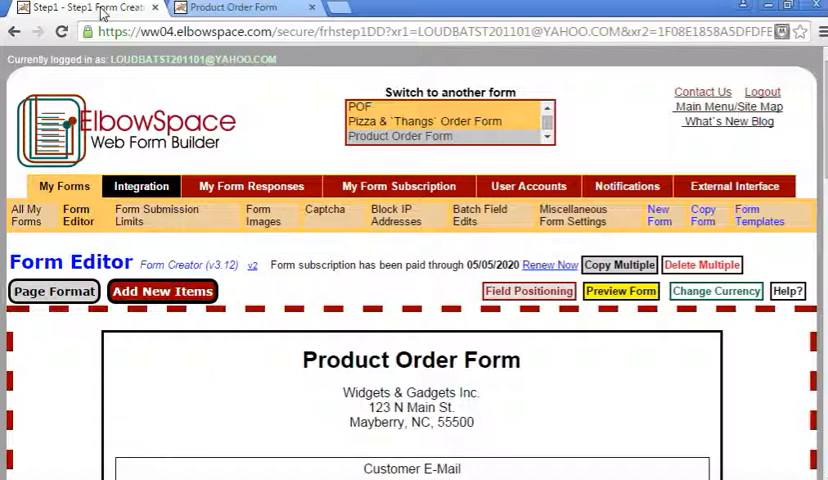
pyautogui.moveTo(142, 137)
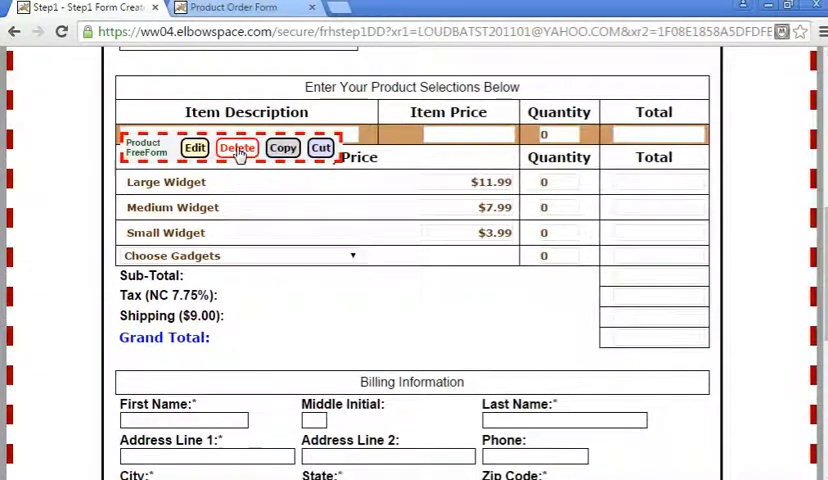
pyautogui.click(238, 147)
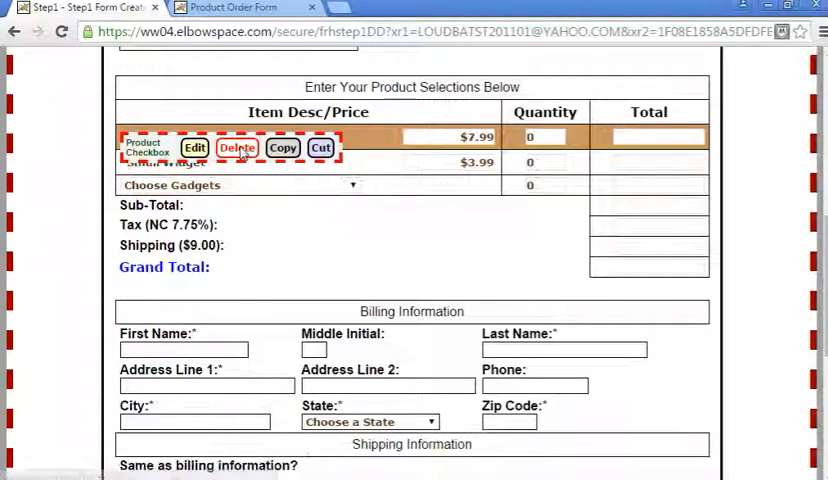
pyautogui.click(237, 148)
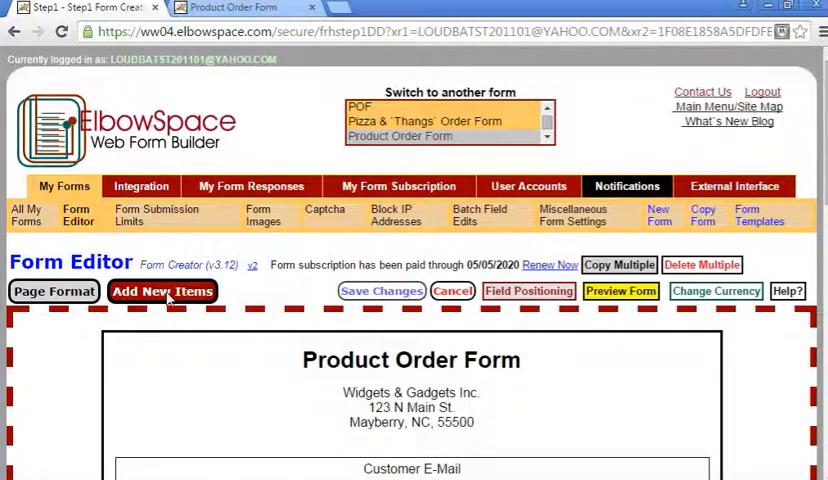
# Step: Add a Product Selection item from the Self-Totaling Lines choices
pyautogui.click(162, 291)
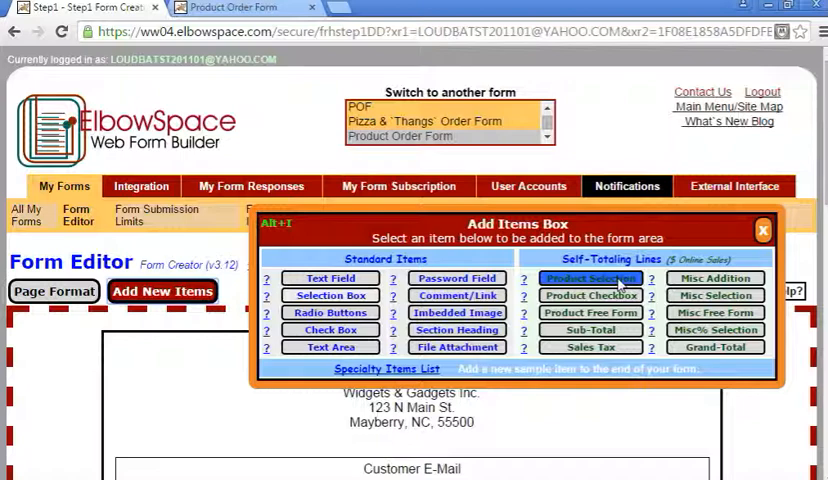
pyautogui.click(590, 278)
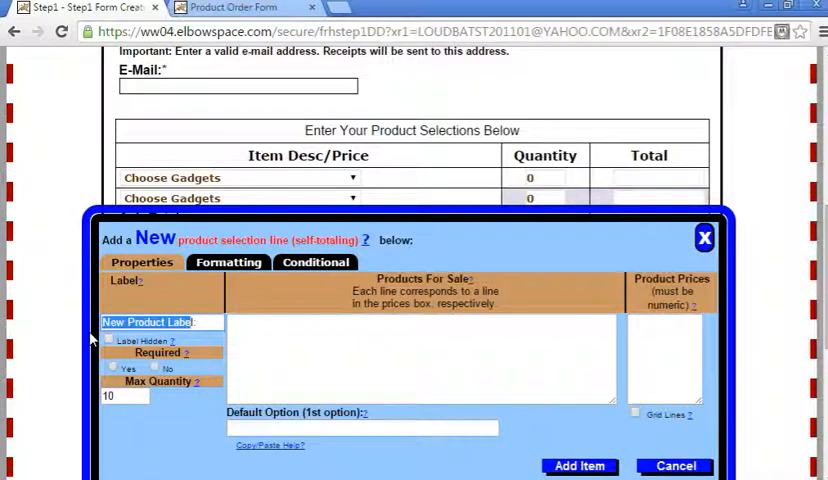
# Step: Label the line 'Widgets' with products Small, Medium, Large priced 10.00, 10.50, 11.00
pyautogui.write('Widgets:')
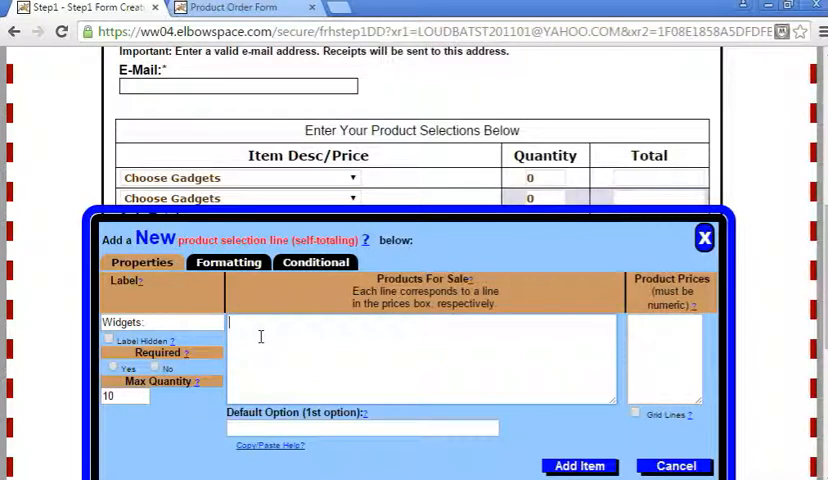
pyautogui.write('SMall')
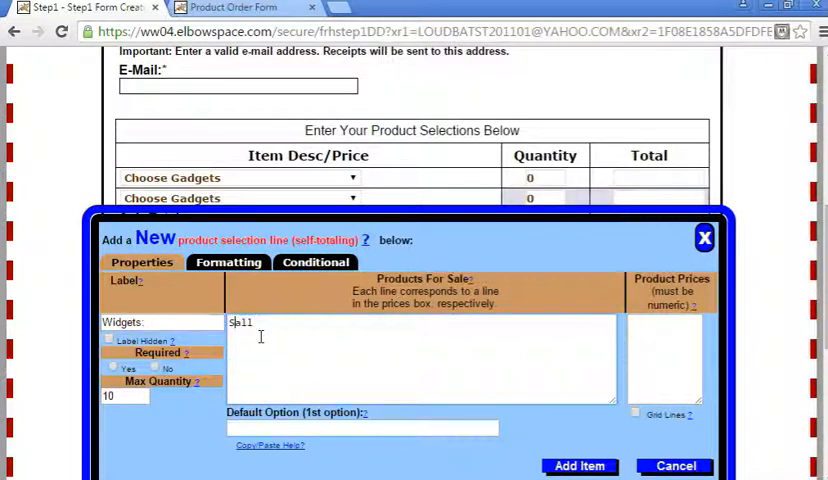
pyautogui.write('Small')
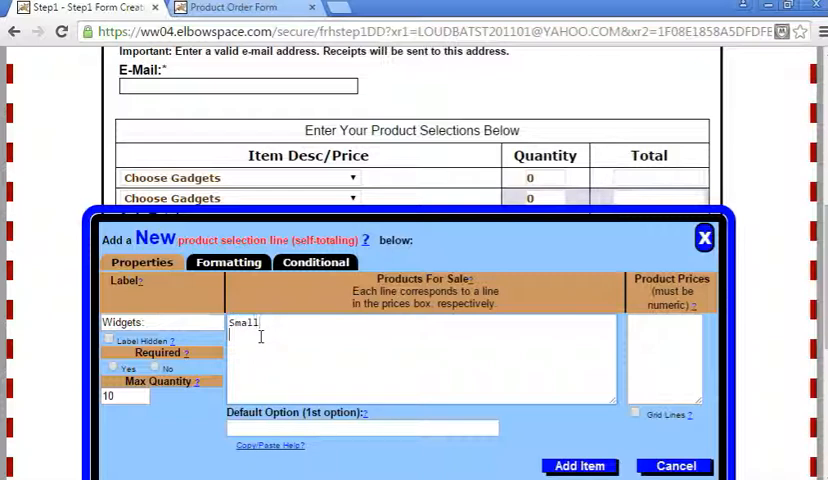
pyautogui.write('Medium')
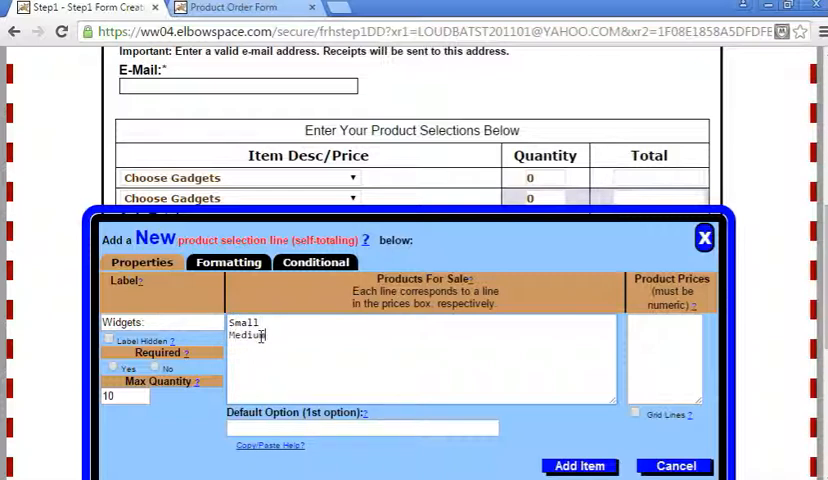
pyautogui.press('enter')
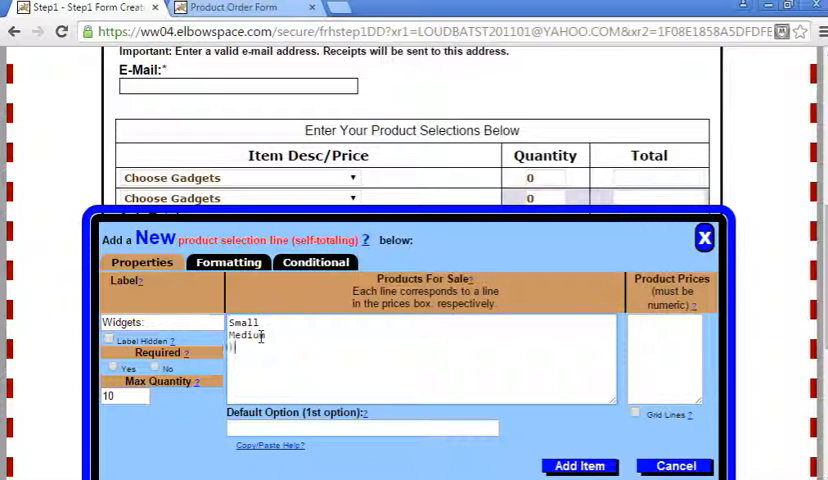
pyautogui.write('Large')
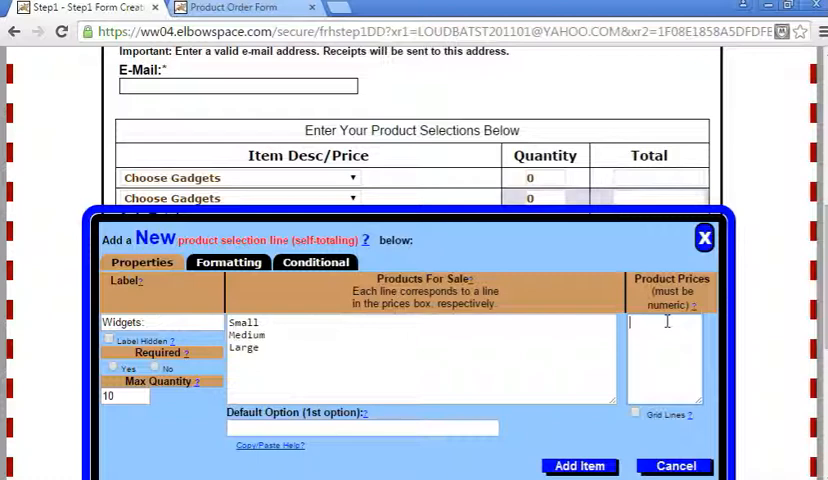
pyautogui.write('10.00')
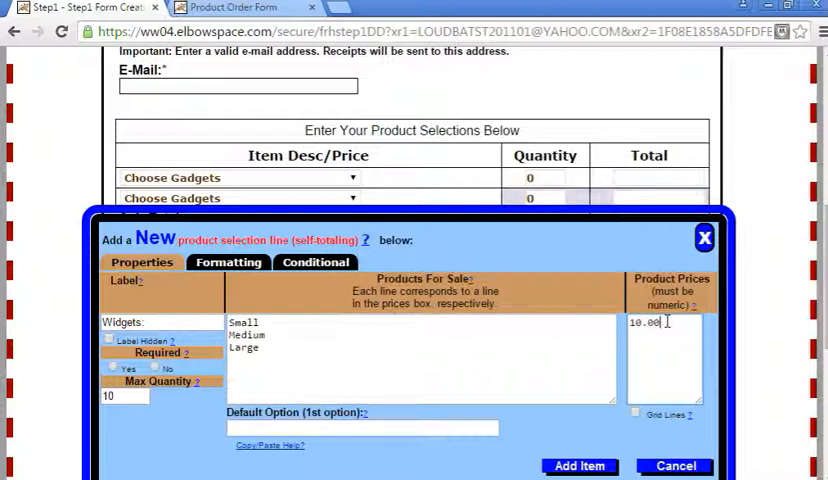
pyautogui.write('10.50')
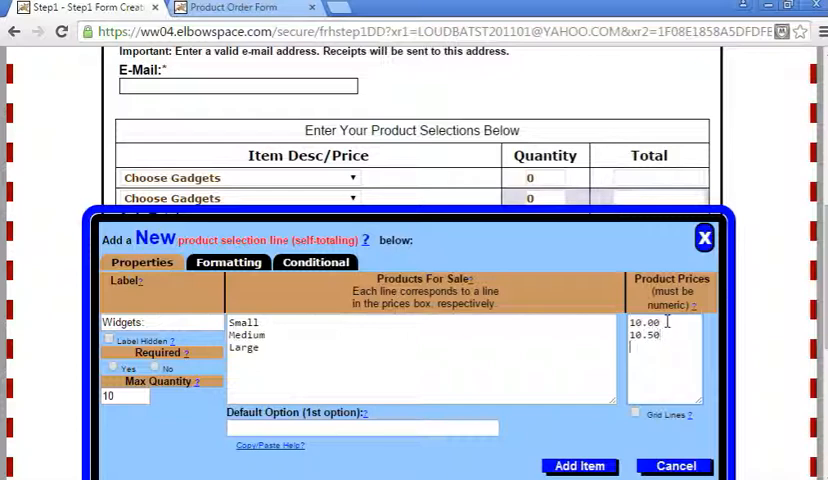
pyautogui.write('11.00')
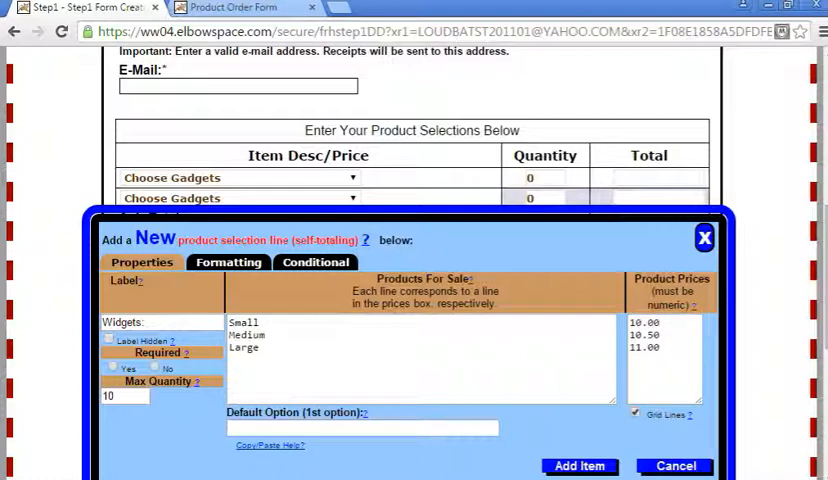
pyautogui.scroll(-3)
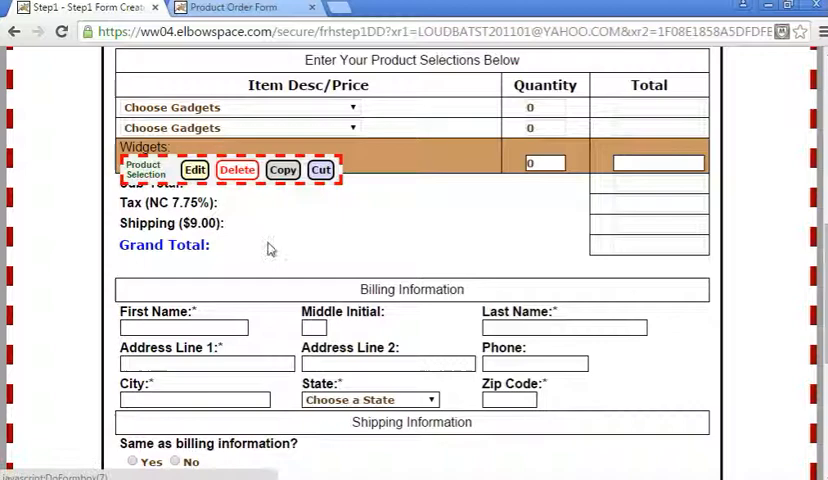
# Step: Edit the Widgets line, enable Label Hidden, and apply the change
pyautogui.click(194, 169)
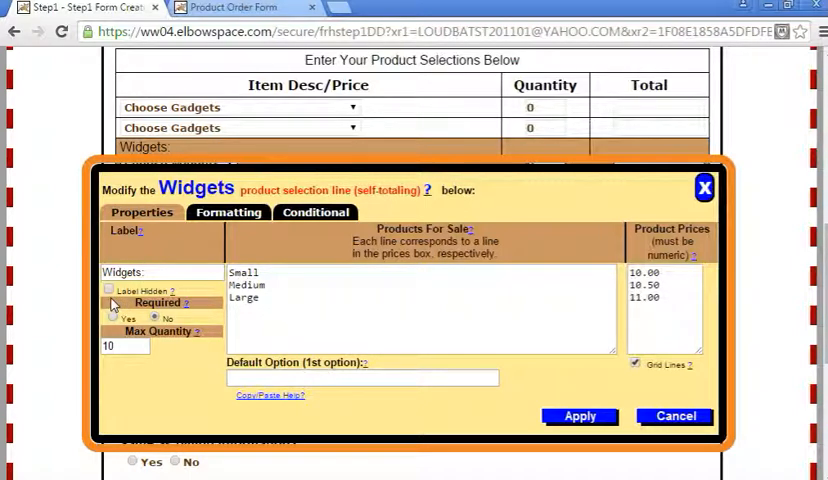
pyautogui.click(108, 289)
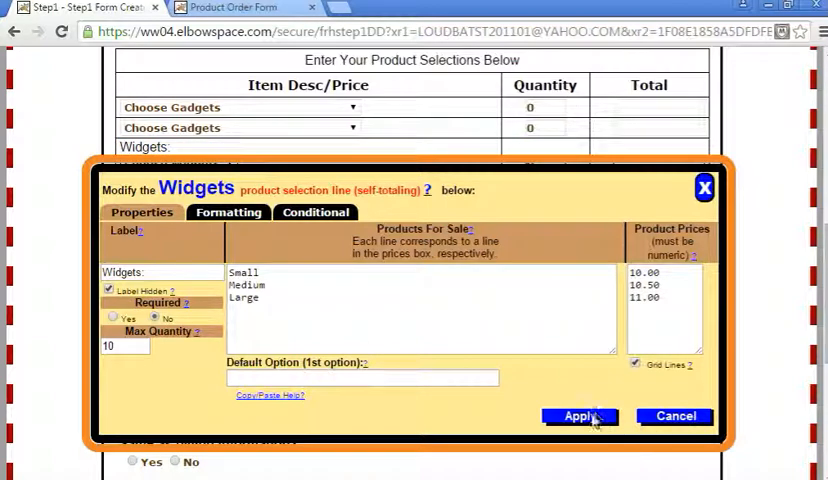
pyautogui.click(580, 416)
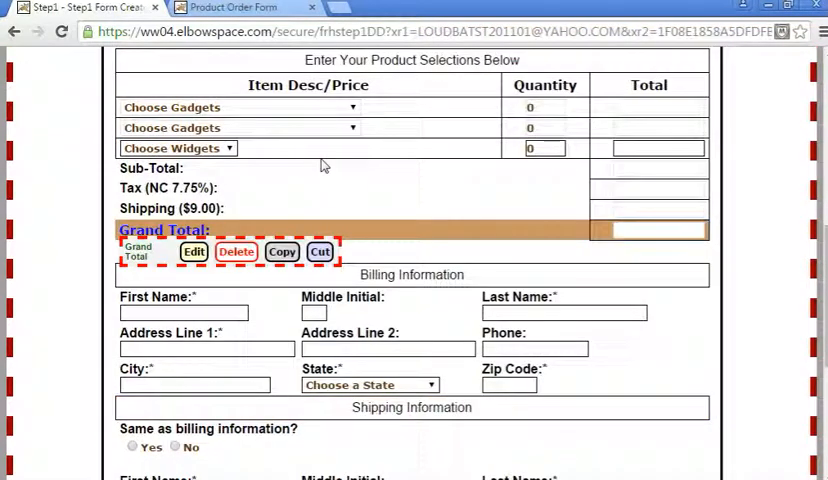